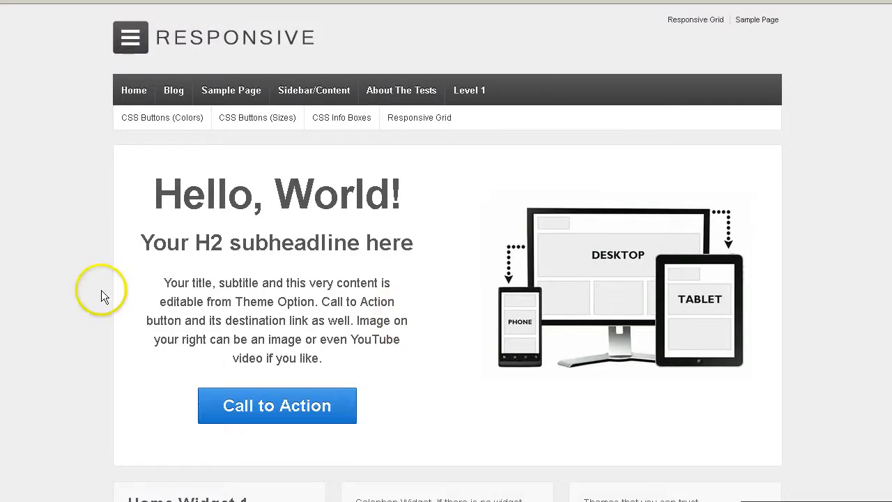
{"action": "mouse_move", "coordinate": [834, 95]}
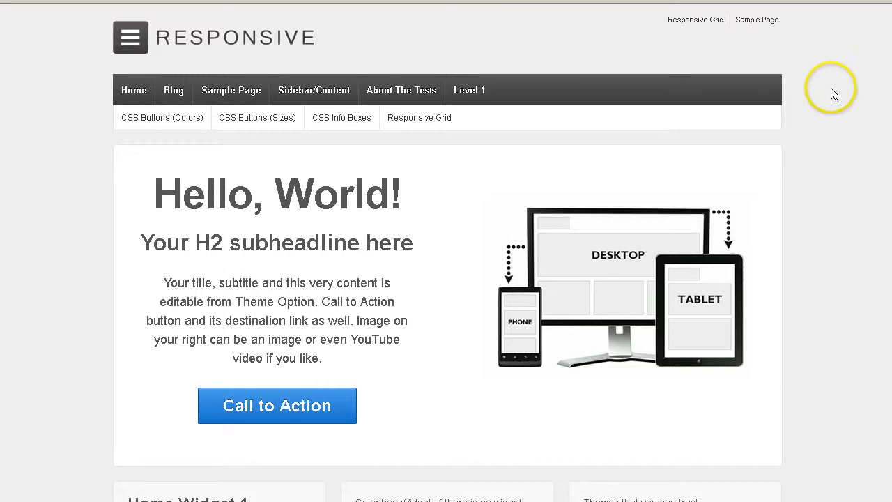
{"action": "mouse_move", "coordinate": [476, 114]}
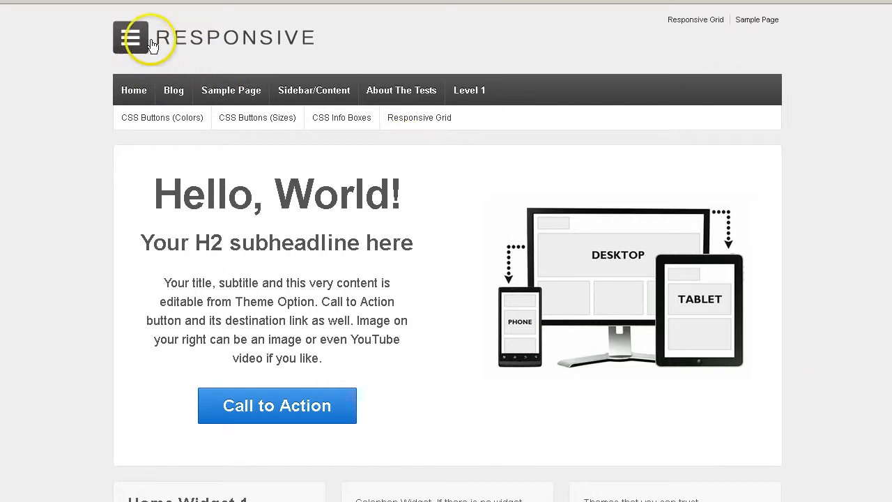
{"action": "mouse_move", "coordinate": [352, 49]}
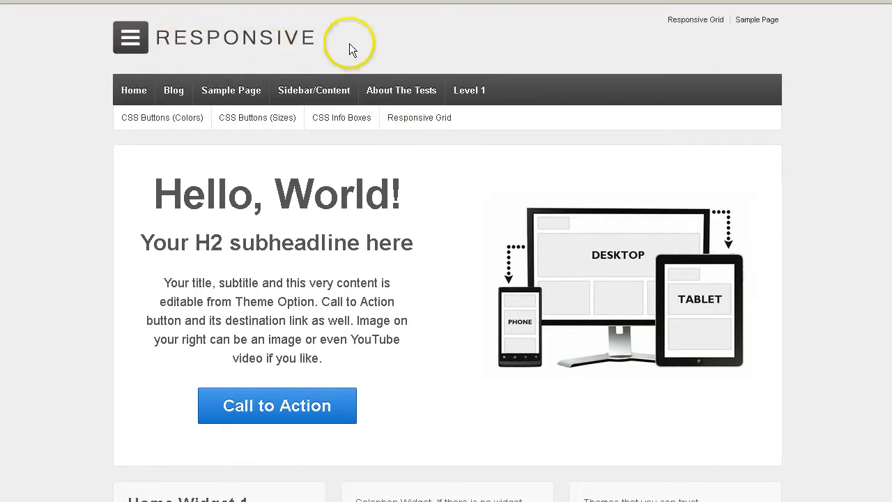
{"action": "mouse_move", "coordinate": [852, 73]}
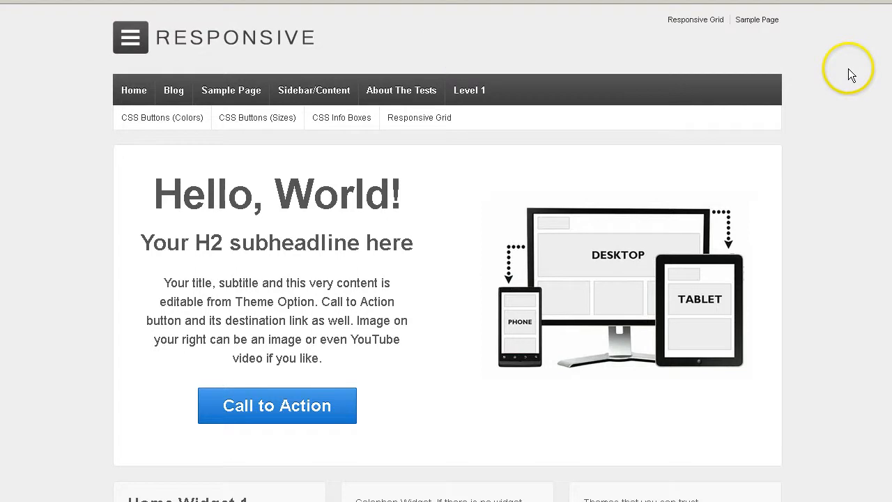
{"action": "mouse_move", "coordinate": [850, 75]}
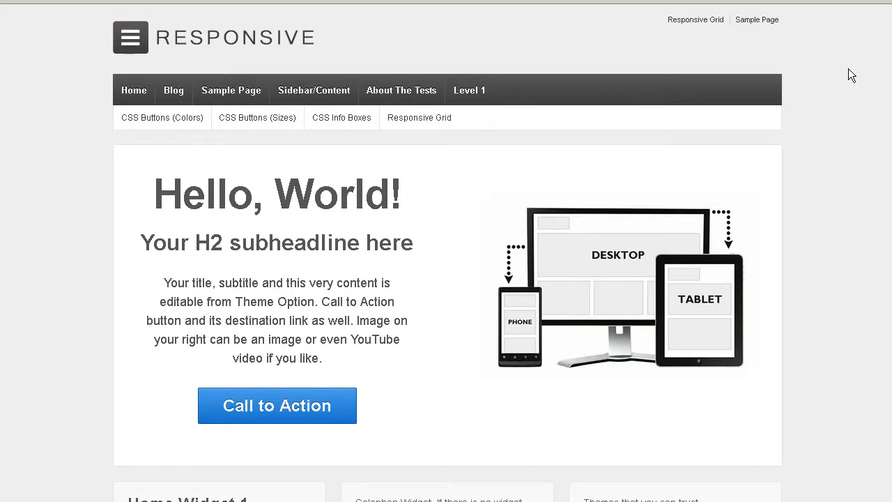
Scroll through the Responsive demo at 768x1024 and bring up the device size presets
{"action": "scroll", "scroll_direction": "down", "scroll_amount": 3}
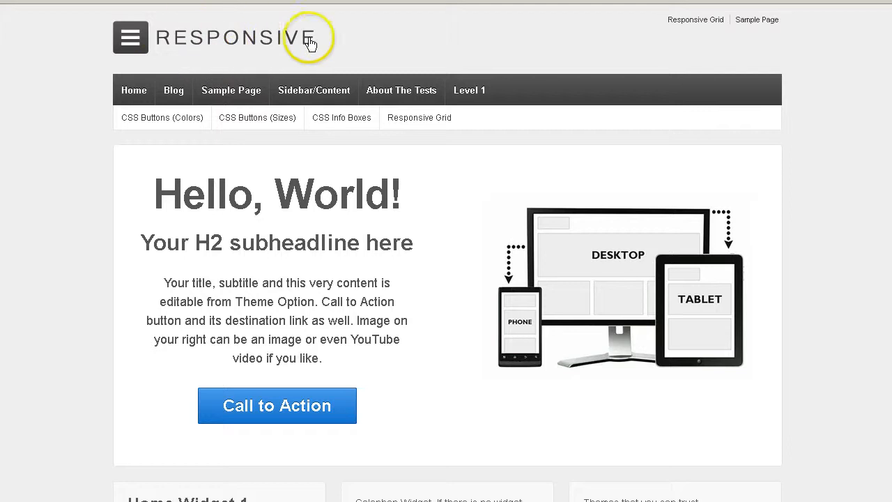
{"action": "mouse_move", "coordinate": [382, 178]}
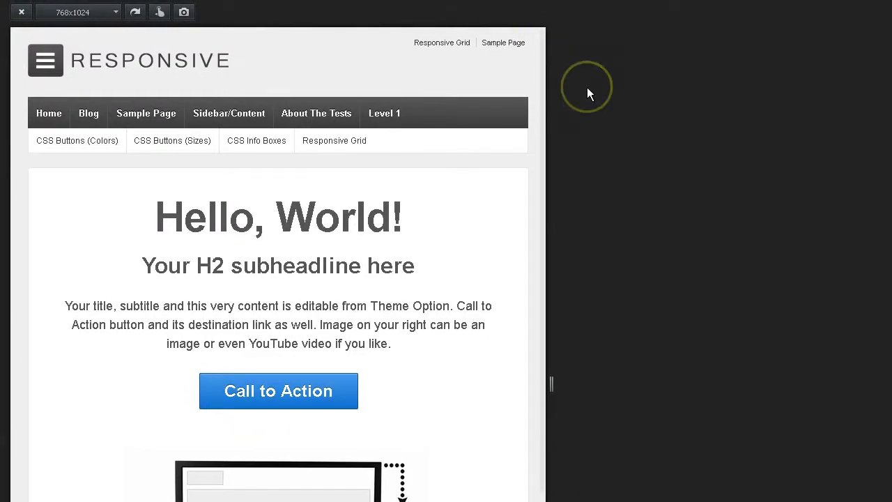
{"action": "mouse_move", "coordinate": [591, 93]}
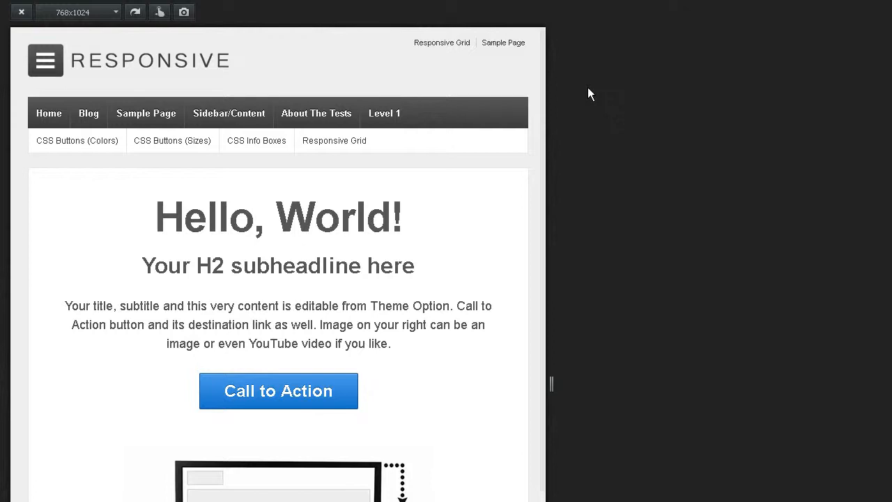
{"action": "mouse_move", "coordinate": [585, 89]}
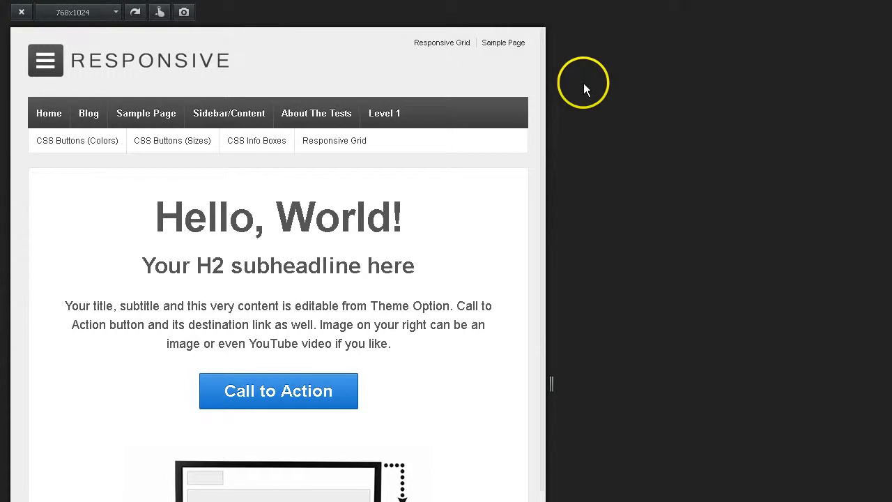
{"action": "mouse_move", "coordinate": [453, 118]}
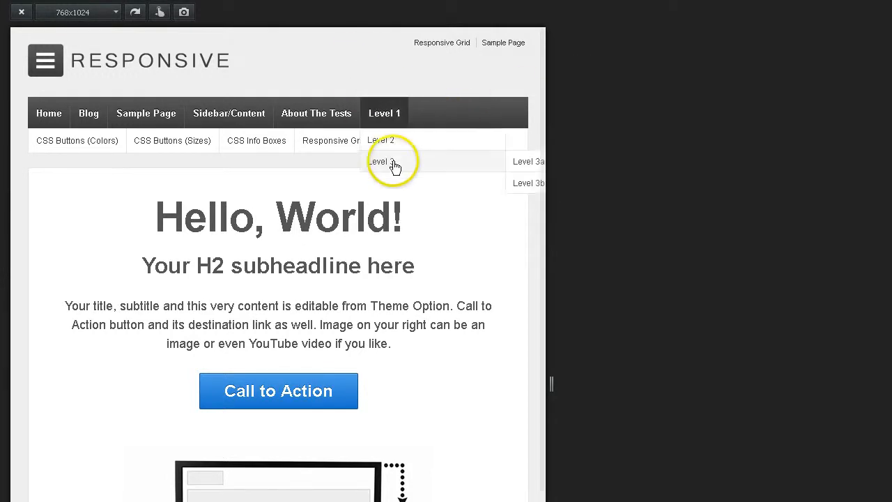
{"action": "scroll", "scroll_direction": "down", "scroll_amount": 3}
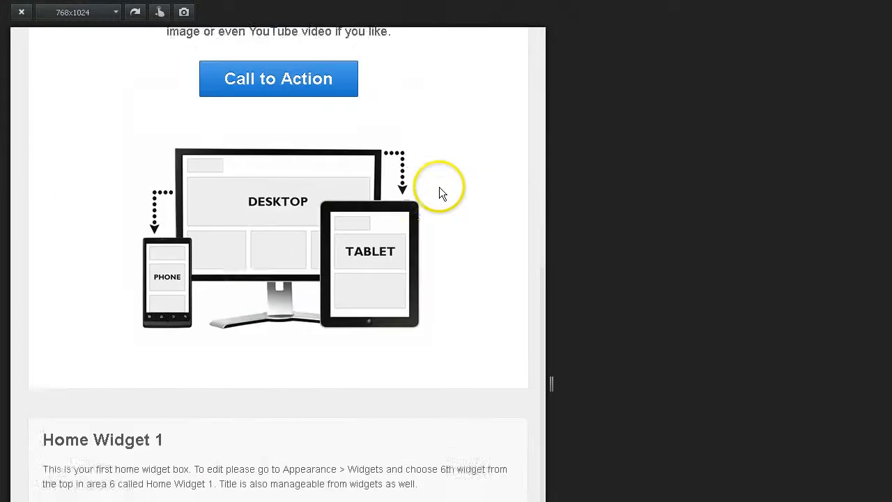
{"action": "scroll", "scroll_direction": "down", "scroll_amount": 3}
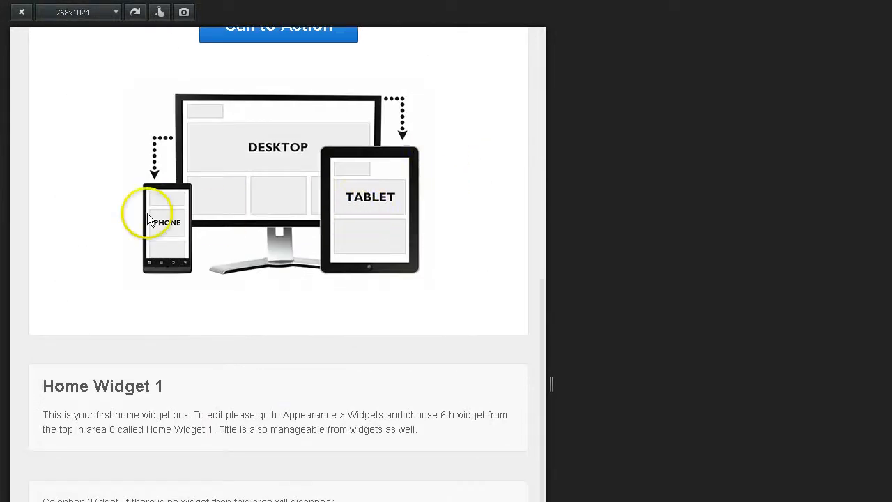
{"action": "mouse_move", "coordinate": [232, 164]}
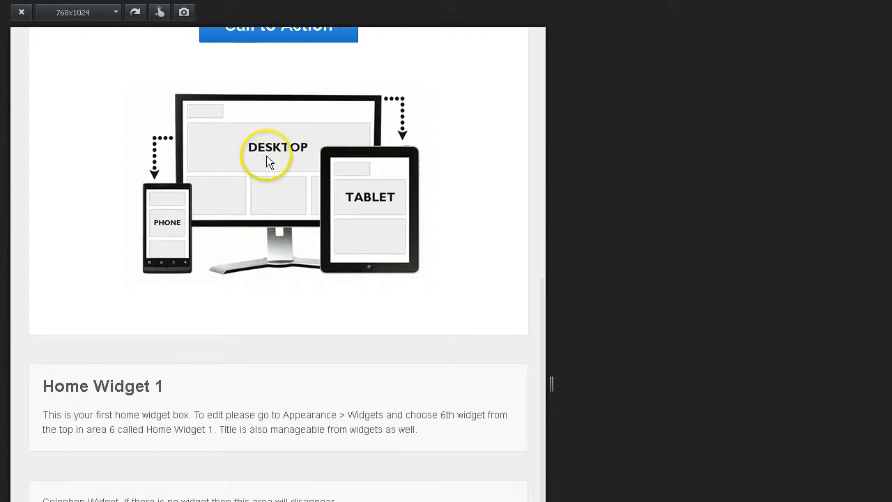
{"action": "mouse_move", "coordinate": [81, 121]}
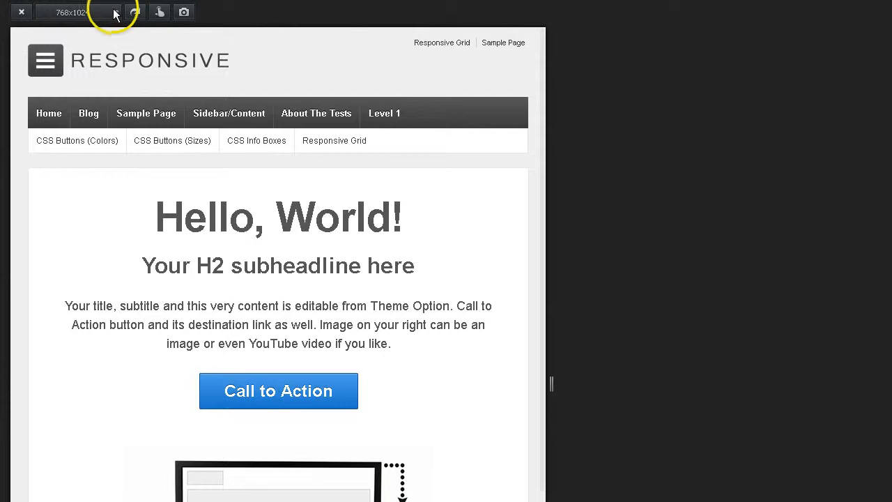
{"action": "left_click", "coordinate": [114, 11]}
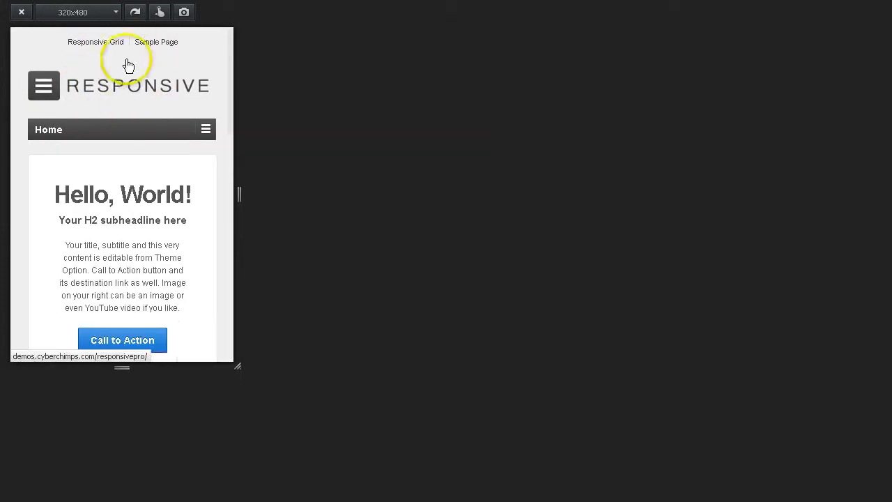
{"action": "mouse_move", "coordinate": [206, 130]}
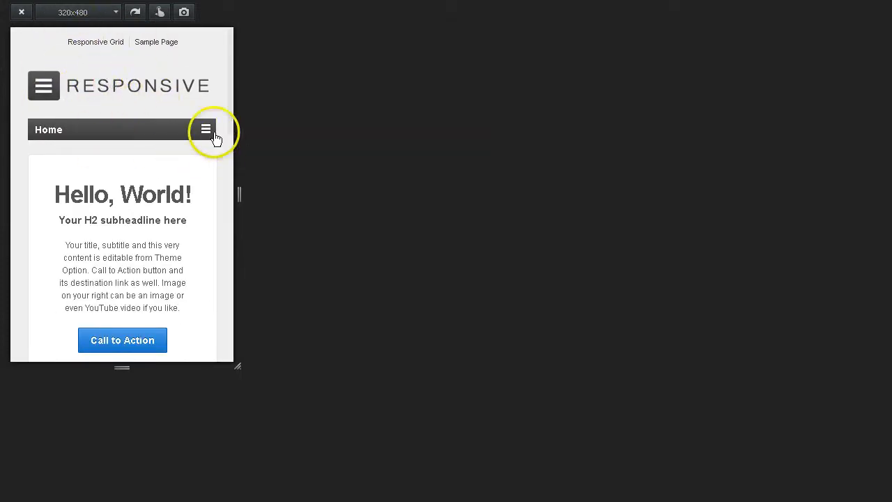
Try the collapsed mobile menu at 320x480, then switch the Responsive demo to 360x640
{"action": "left_click", "coordinate": [205, 130]}
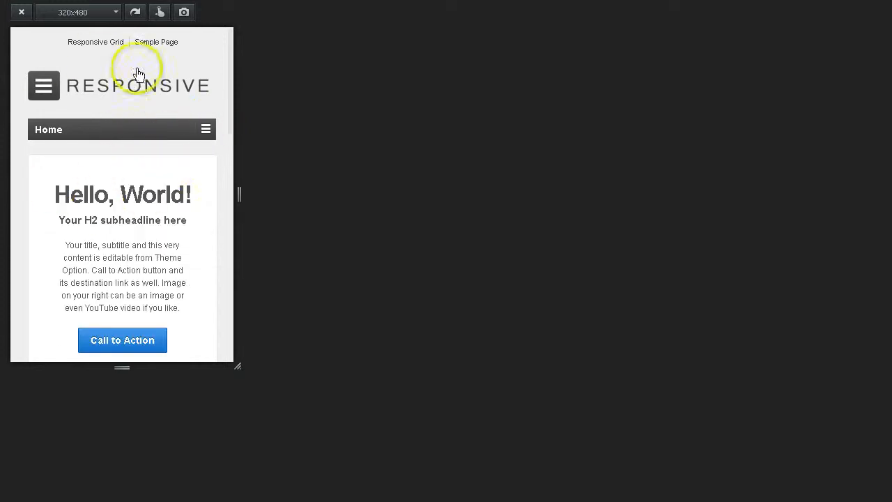
{"action": "scroll", "scroll_direction": "down", "scroll_amount": 3}
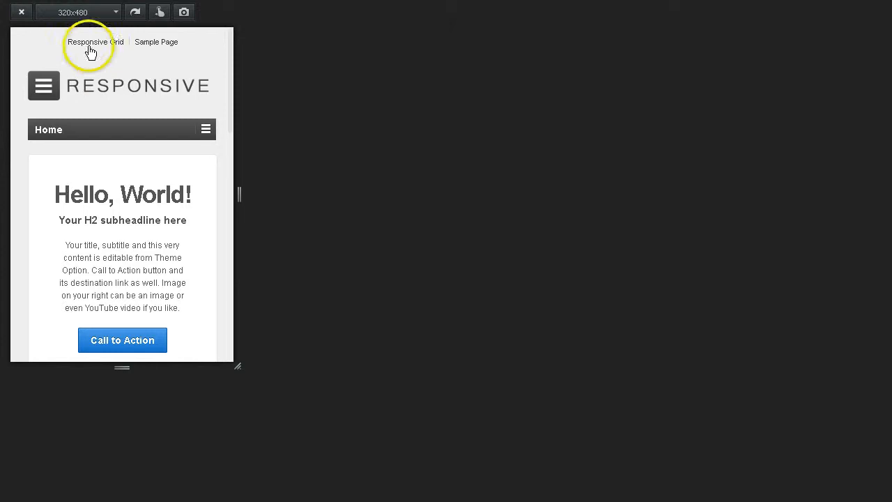
{"action": "left_click", "coordinate": [76, 11]}
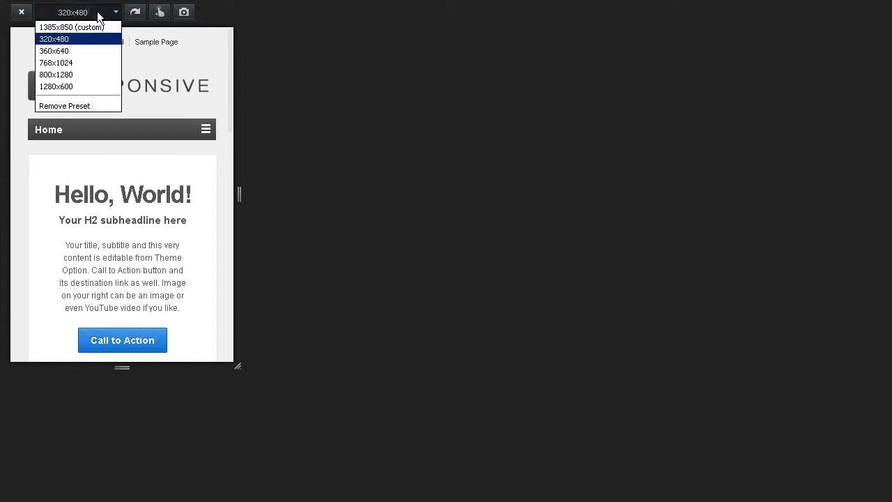
{"action": "left_click", "coordinate": [54, 50]}
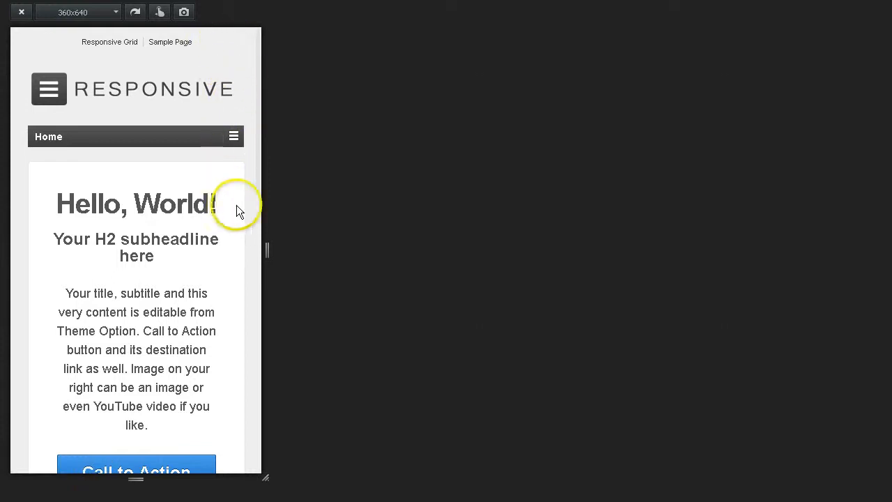
{"action": "scroll", "scroll_direction": "down", "scroll_amount": 3}
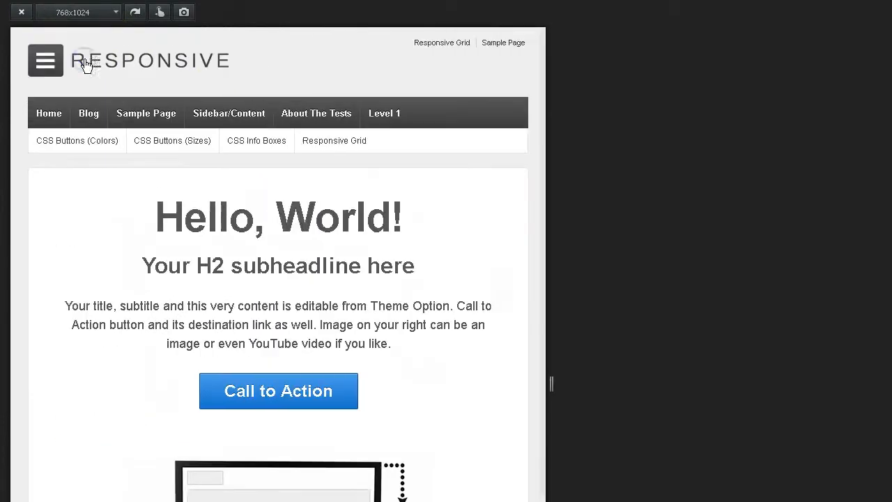
View the Responsive demo at 800x1280, then at 1280x600
{"action": "scroll", "scroll_direction": "down", "scroll_amount": 3}
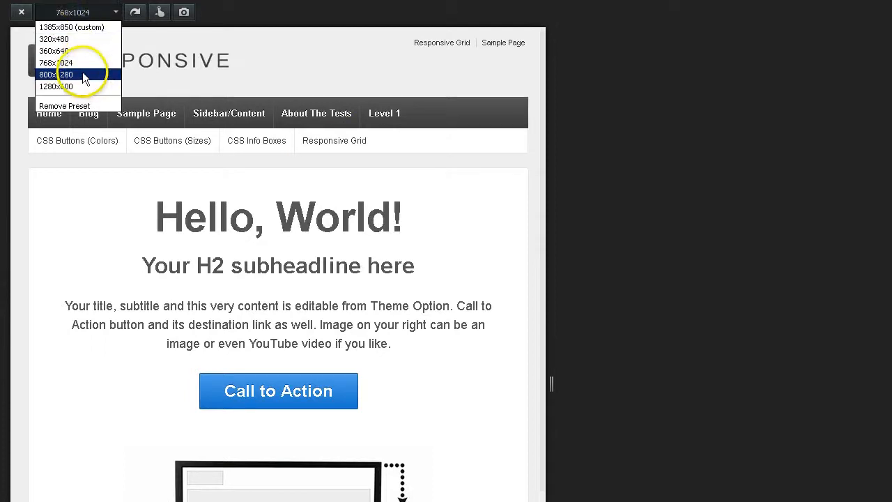
{"action": "left_click", "coordinate": [67, 75]}
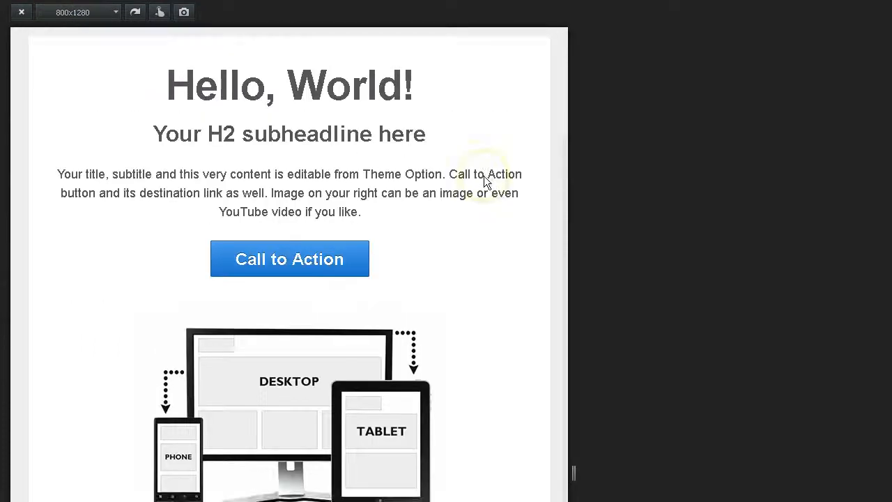
{"action": "left_click", "coordinate": [77, 11]}
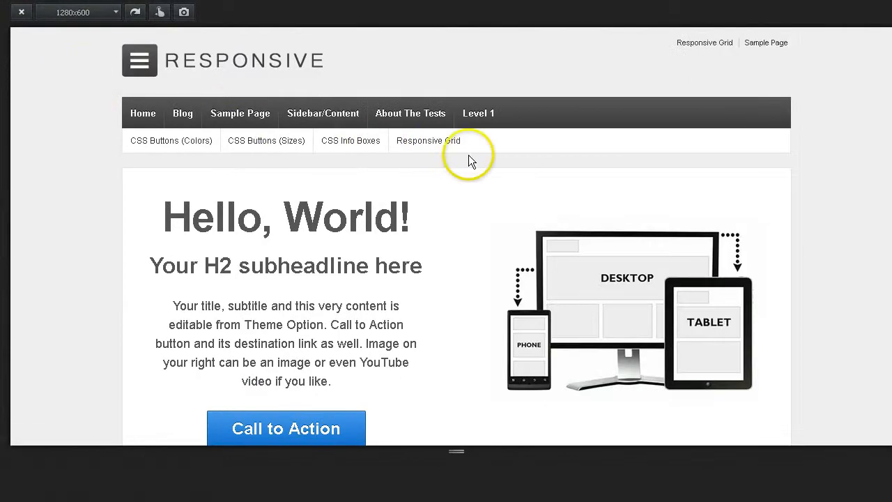
{"action": "mouse_move", "coordinate": [468, 156]}
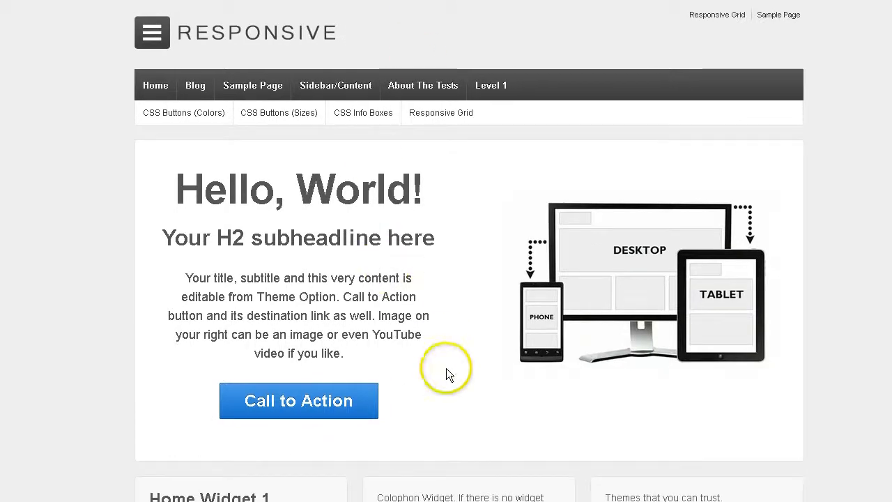
{"action": "mouse_move", "coordinate": [301, 223]}
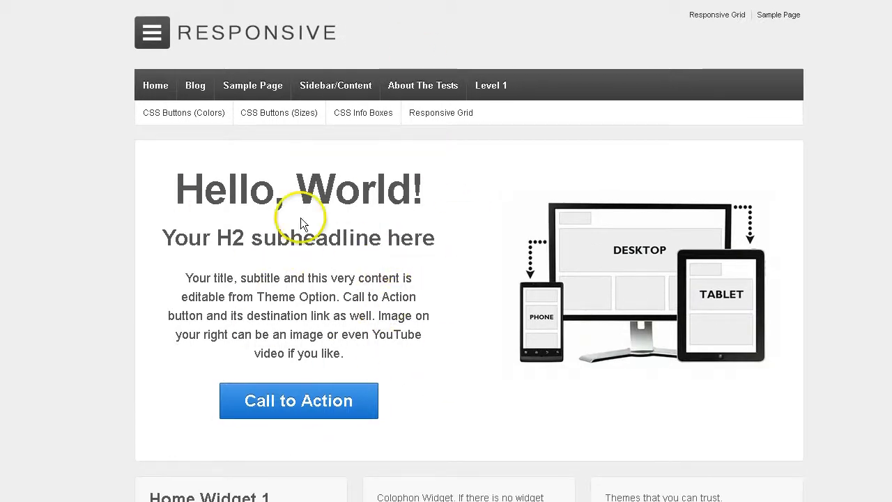
{"action": "mouse_move", "coordinate": [322, 36]}
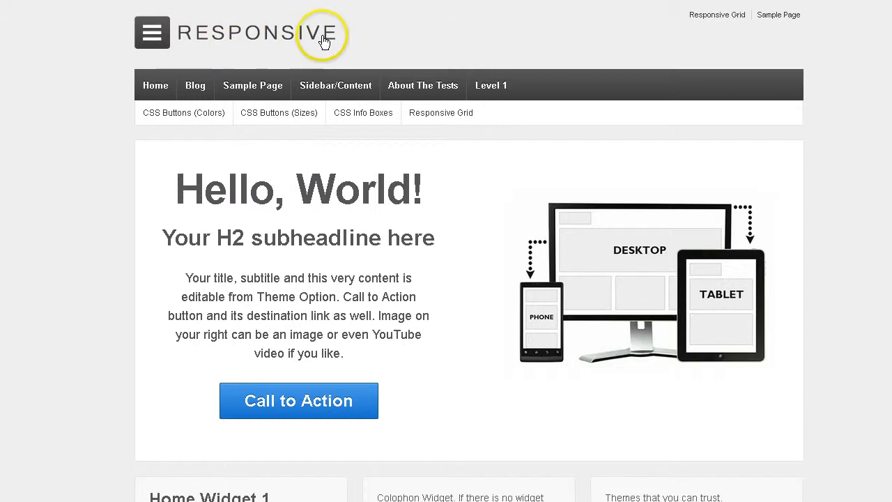
{"action": "mouse_move", "coordinate": [560, 66]}
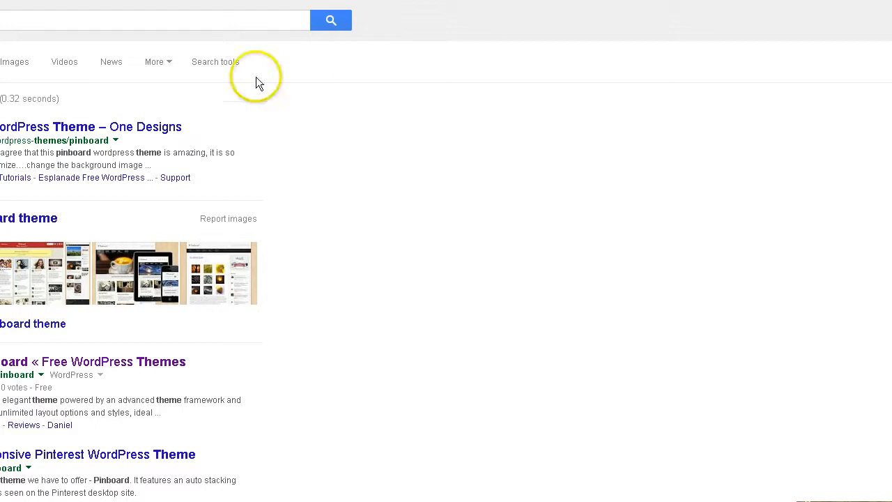
{"action": "mouse_move", "coordinate": [340, 368]}
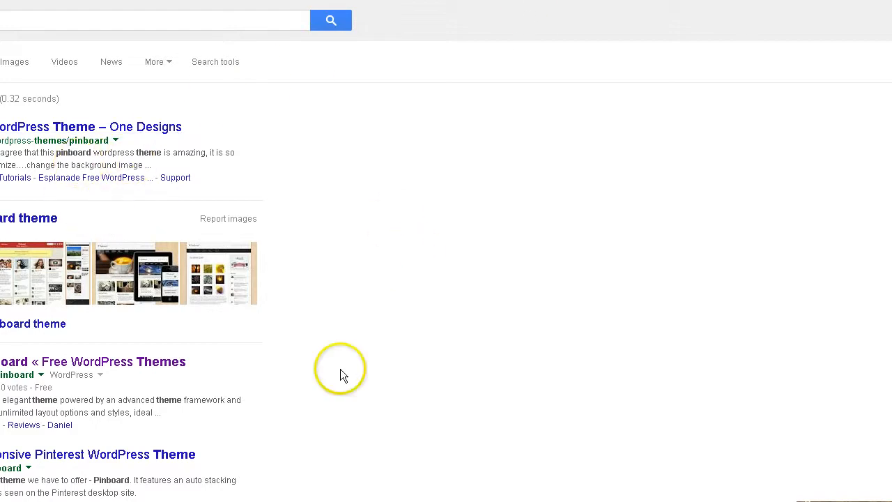
Go to the Pinboard theme's WordPress.org page from the search results
{"action": "left_click", "coordinate": [92, 361]}
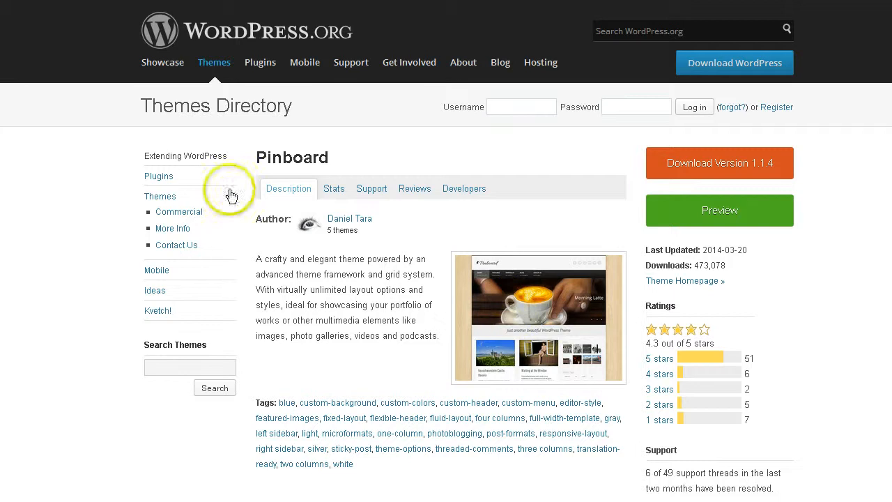
{"action": "mouse_move", "coordinate": [533, 300]}
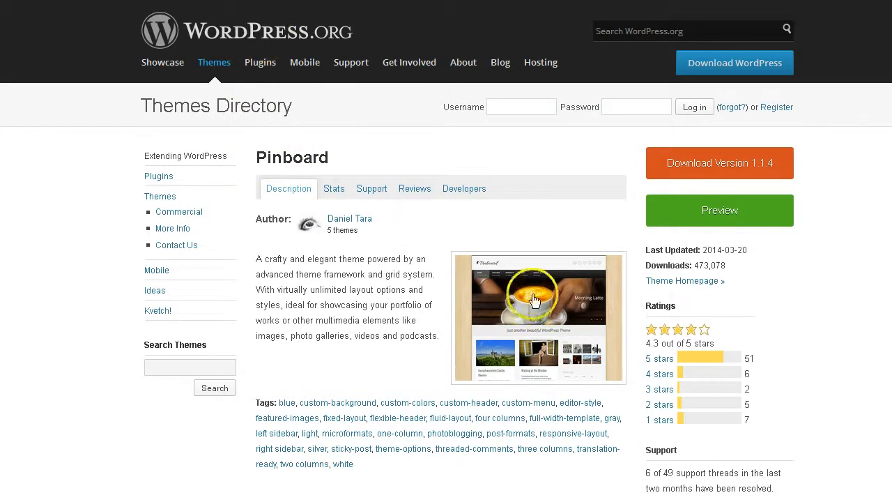
Launch the Pinboard live preview and scroll through its posts
{"action": "left_click", "coordinate": [720, 209]}
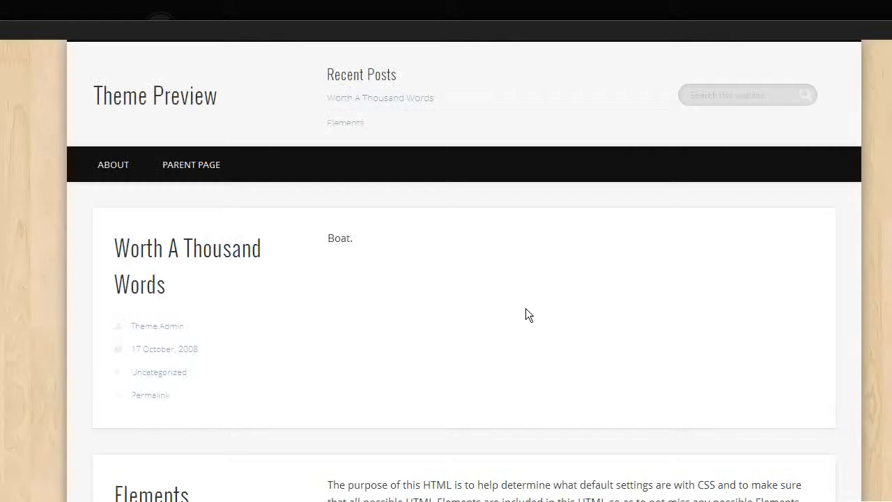
{"action": "scroll", "scroll_direction": "down", "scroll_amount": 3}
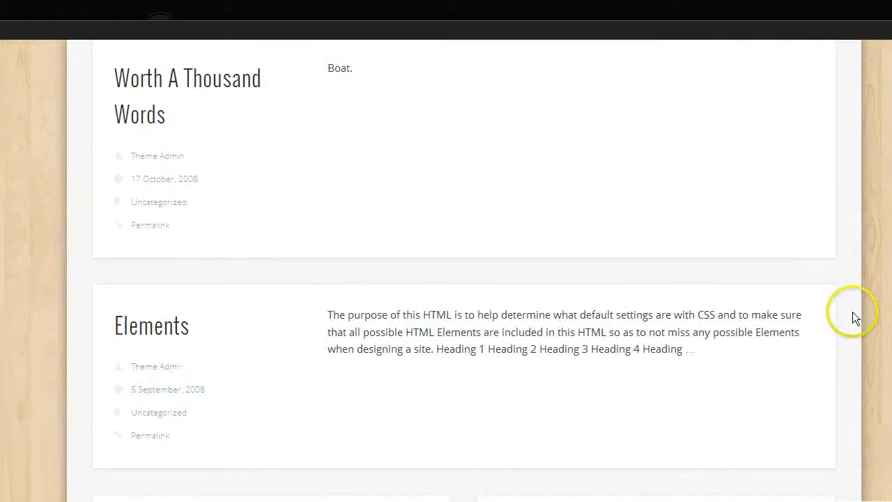
{"action": "scroll", "scroll_direction": "up", "scroll_amount": 3}
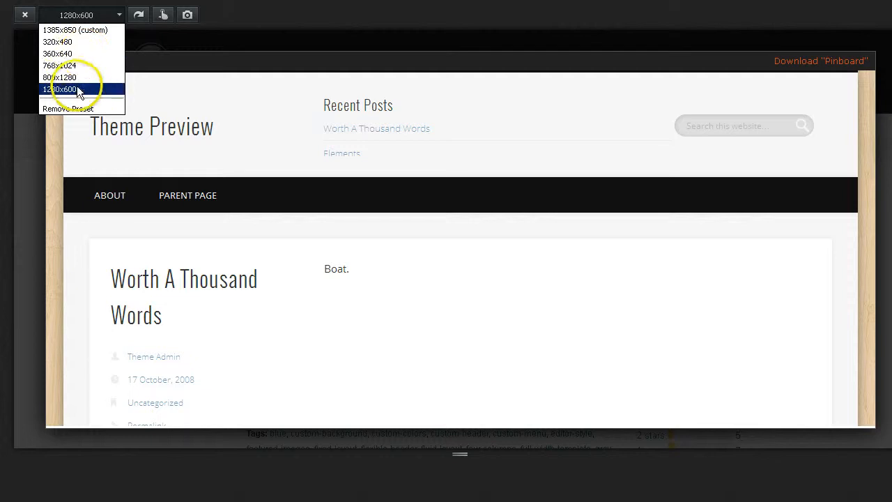
Cycle the Pinboard preview through 768x1024, 360x640 and 320x480, then back to 1280x600
{"action": "left_click", "coordinate": [58, 66]}
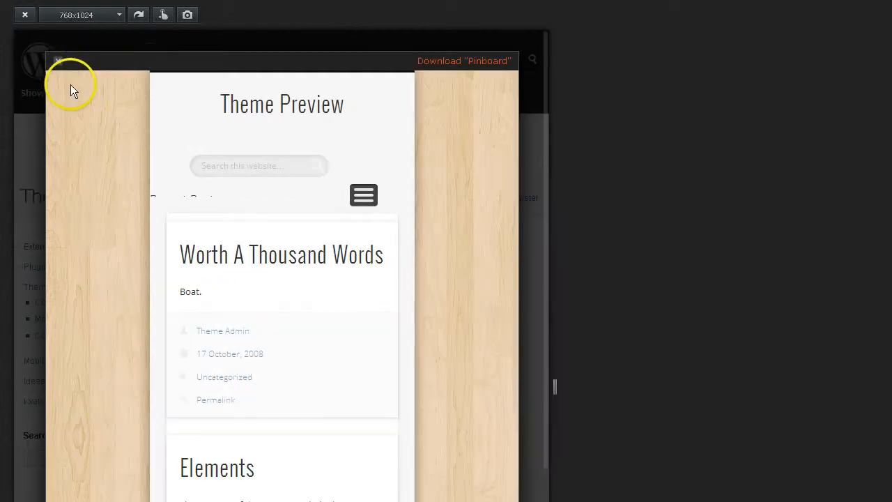
{"action": "scroll", "scroll_direction": "down", "scroll_amount": 3}
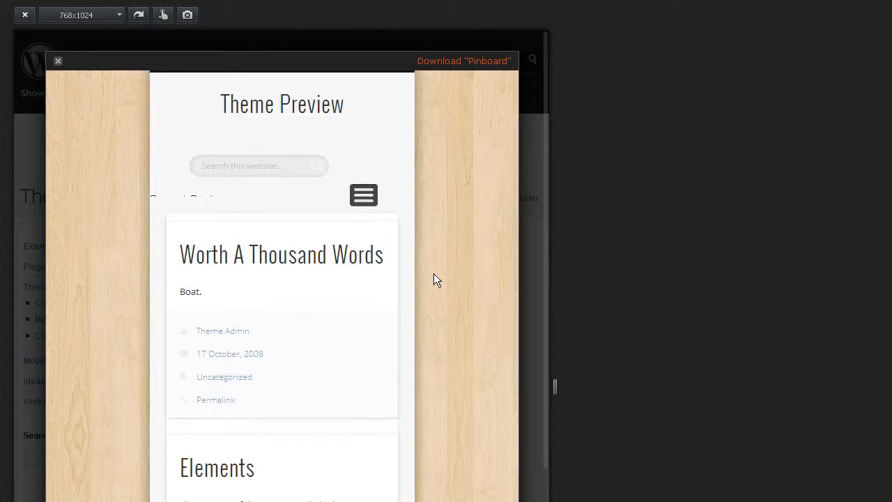
{"action": "left_click", "coordinate": [81, 14]}
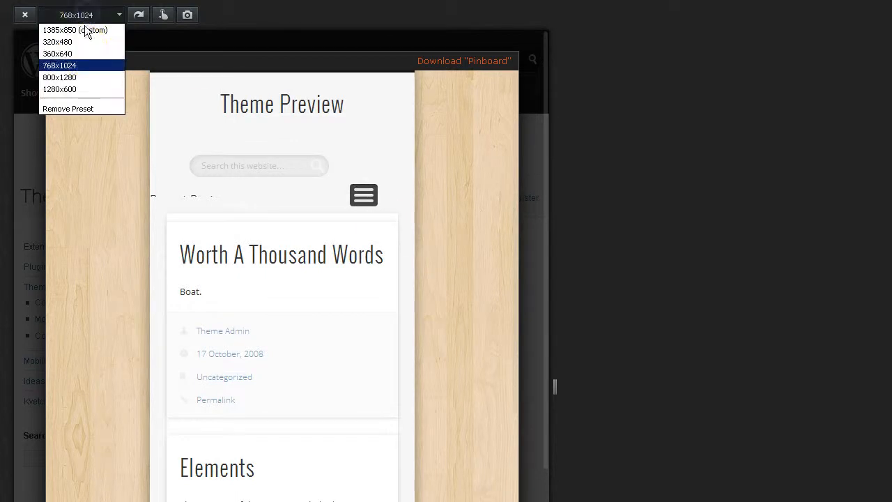
{"action": "left_click", "coordinate": [58, 53]}
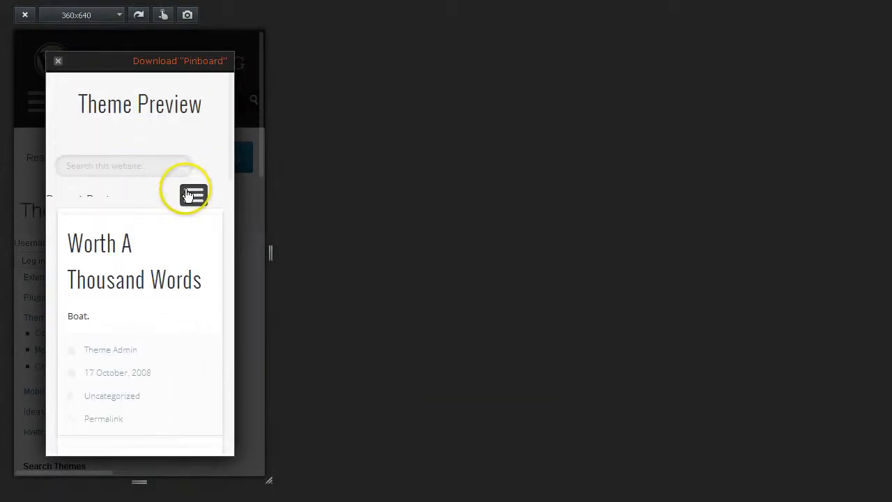
{"action": "mouse_move", "coordinate": [39, 79]}
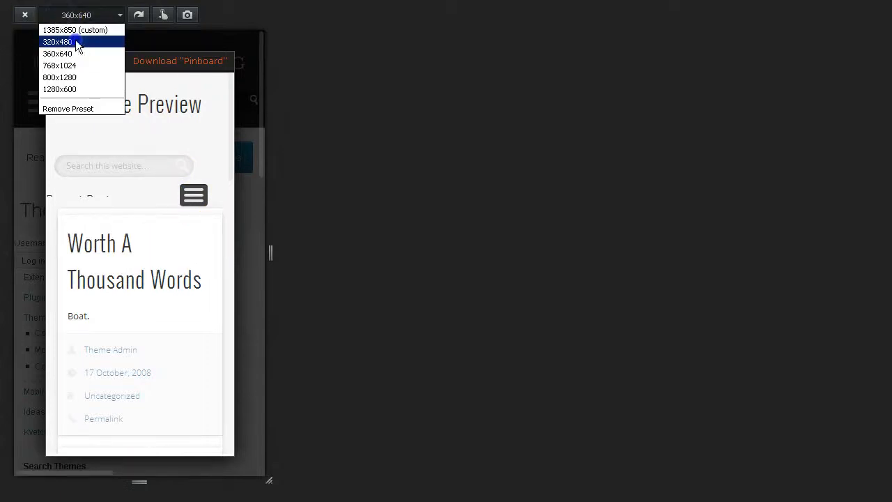
{"action": "left_click", "coordinate": [59, 42]}
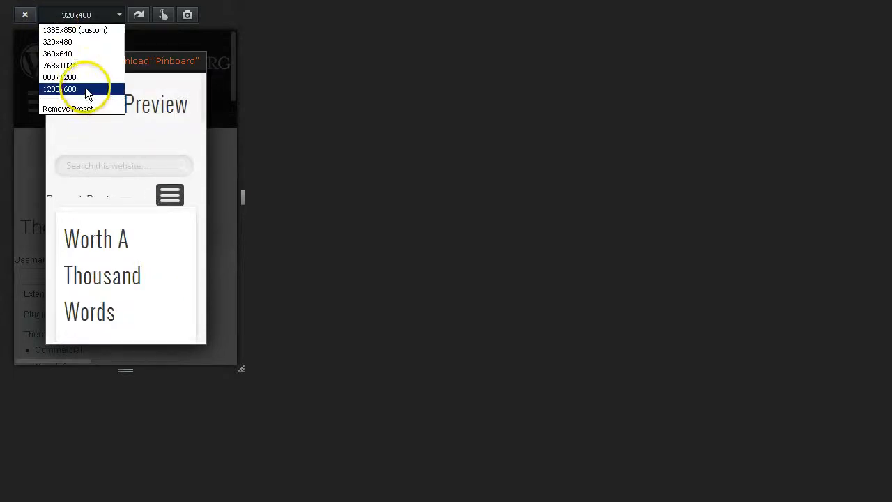
{"action": "left_click", "coordinate": [59, 90]}
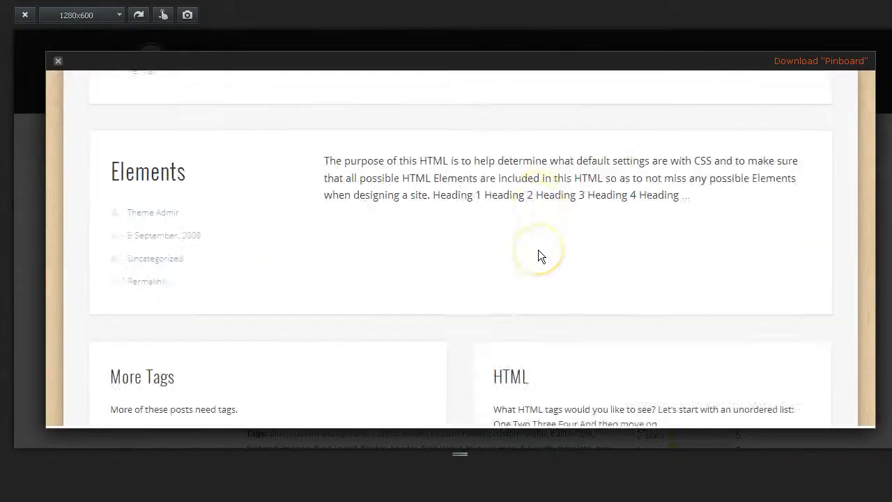